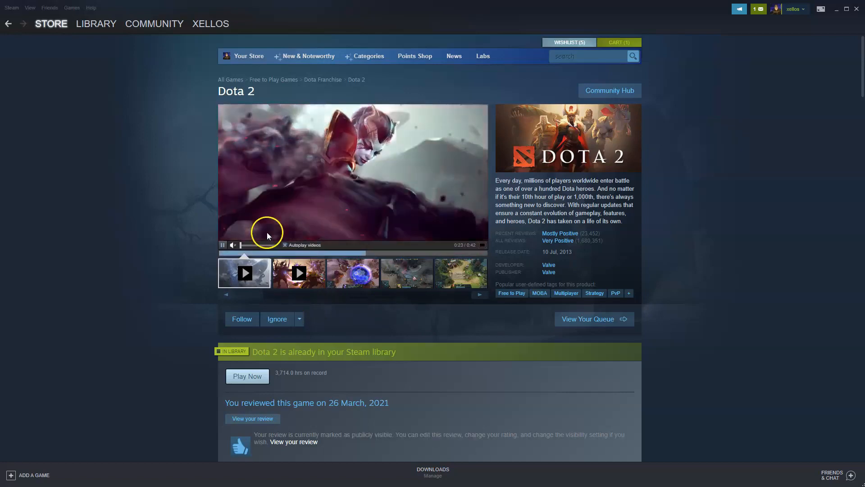
mouse_move(71, 367)
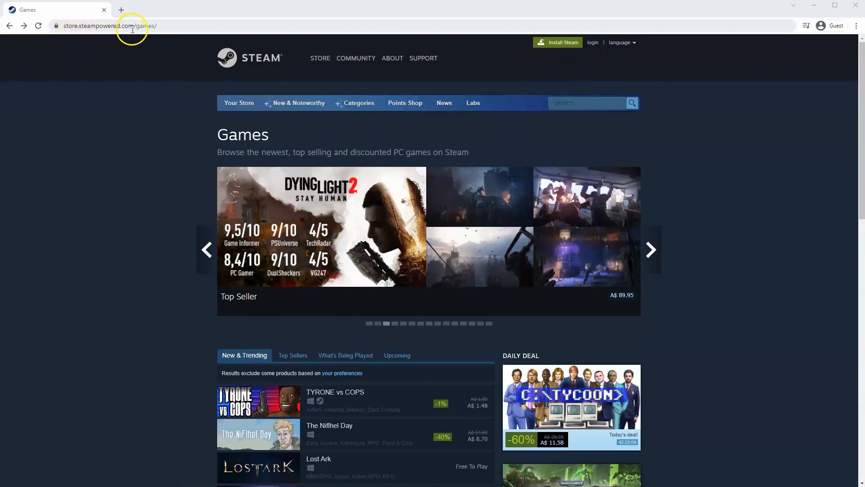
mouse_move(475, 98)
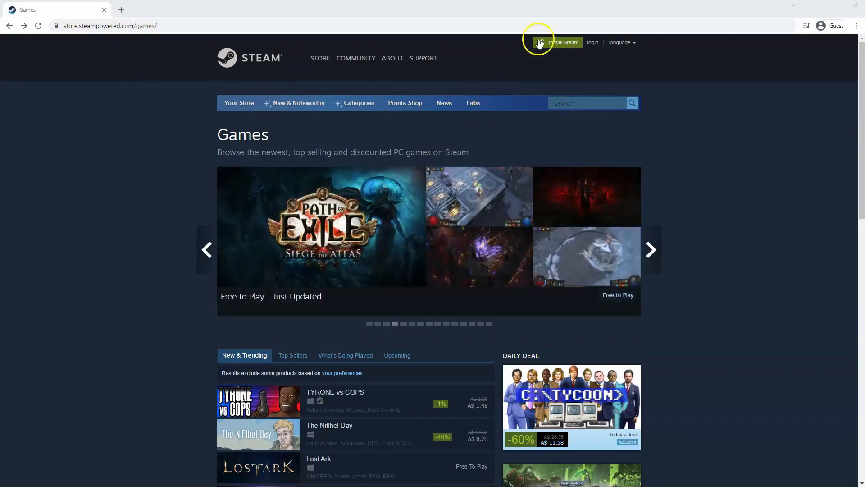
mouse_move(557, 42)
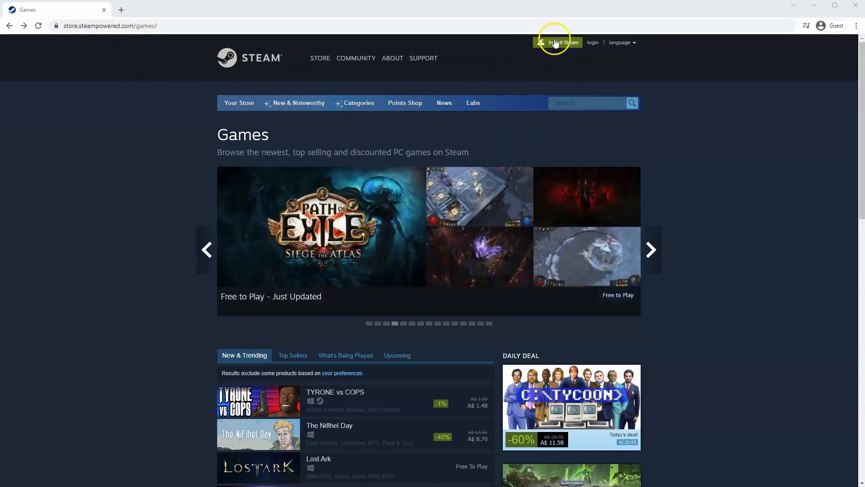
mouse_move(557, 45)
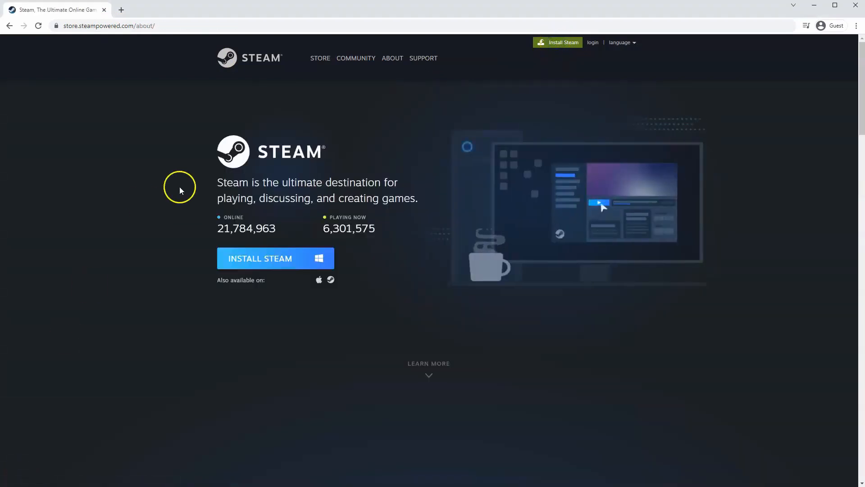
mouse_move(261, 258)
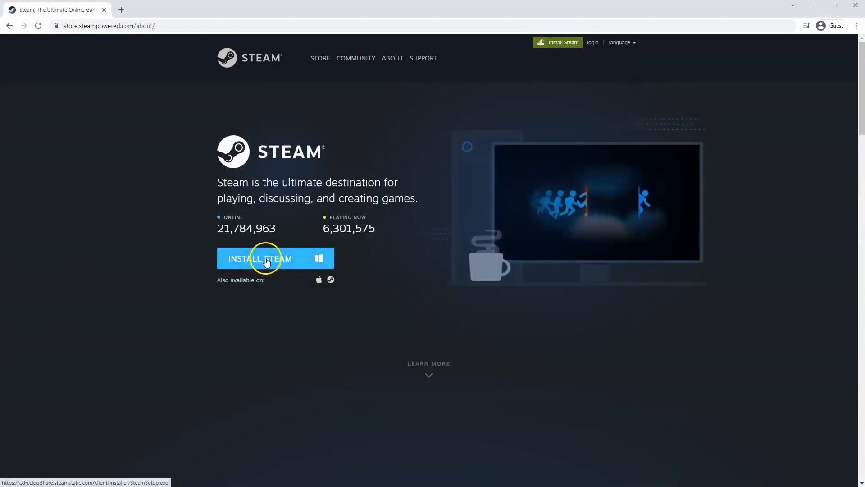
- Download the Windows Steam installer and launch the downloaded SteamSetup.exe
click(260, 258)
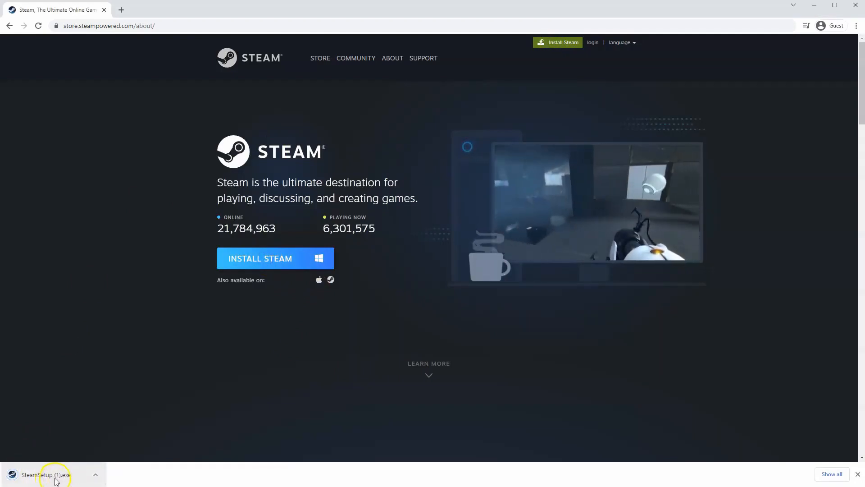
click(47, 475)
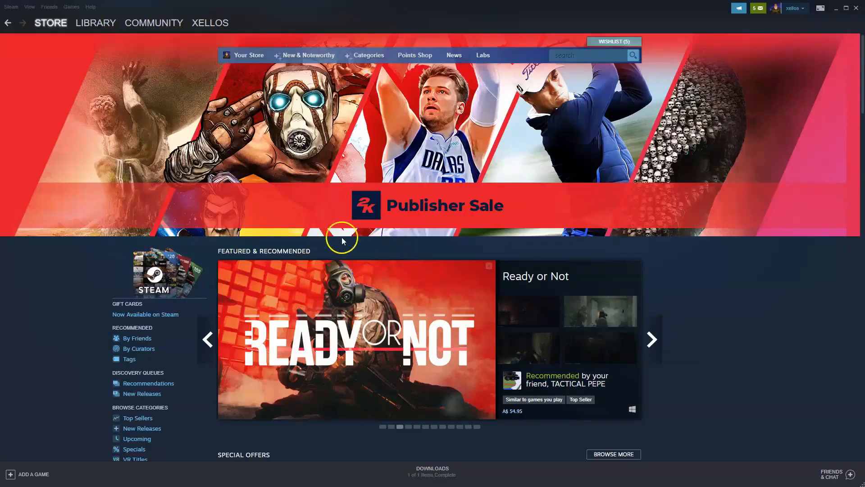
mouse_move(111, 47)
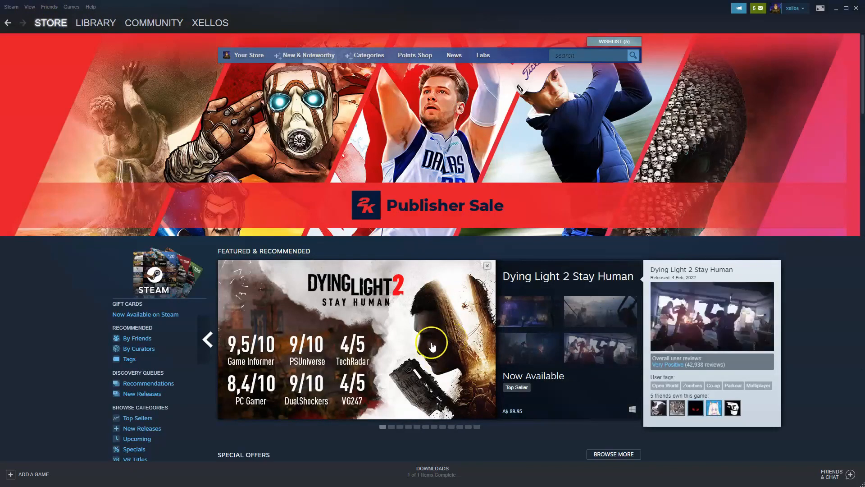
mouse_move(346, 315)
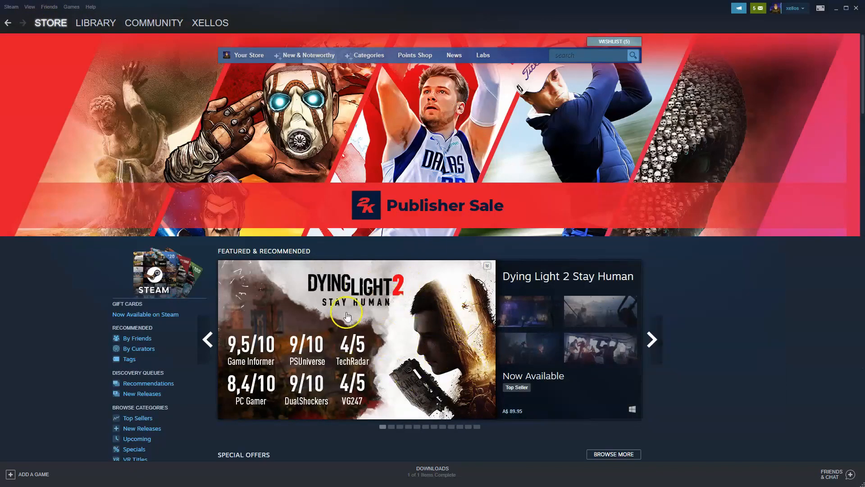
mouse_move(403, 285)
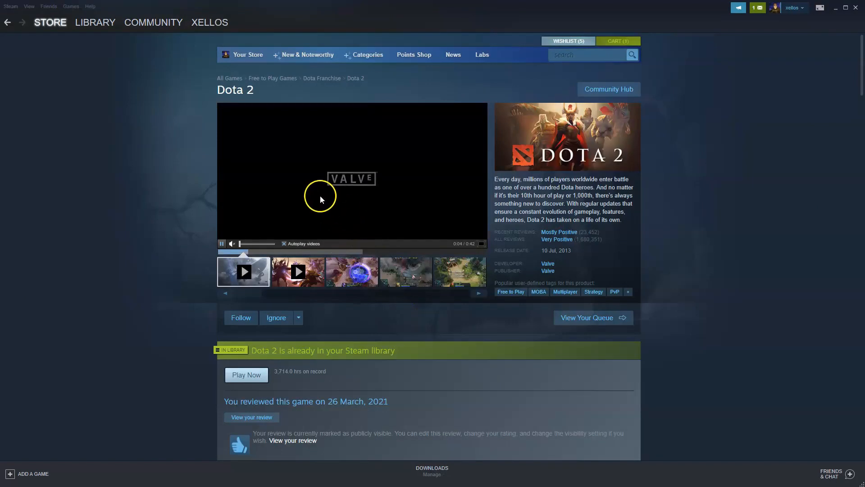
- Return to the store front and search it for 'dota 2', listing 138 results
click(50, 21)
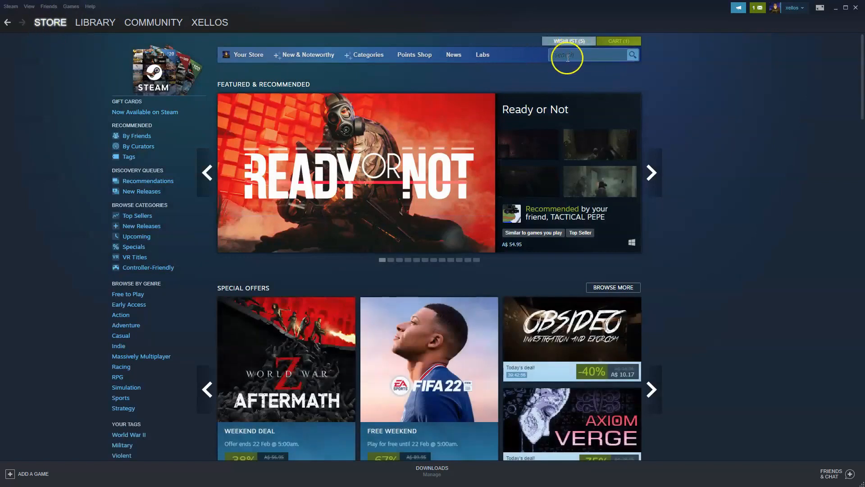
click(587, 55)
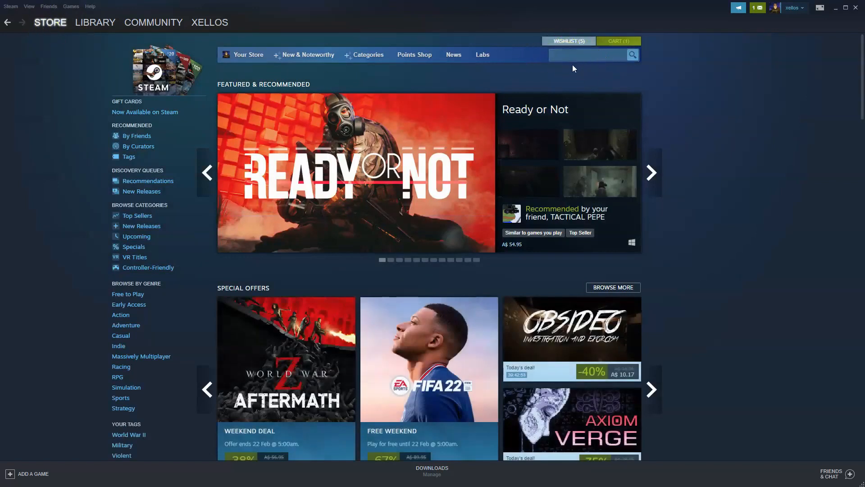
text(dota 2)
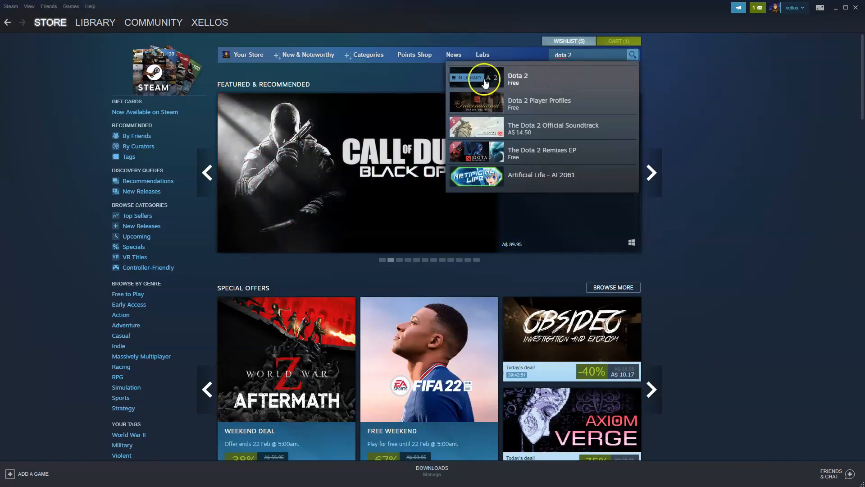
mouse_move(515, 88)
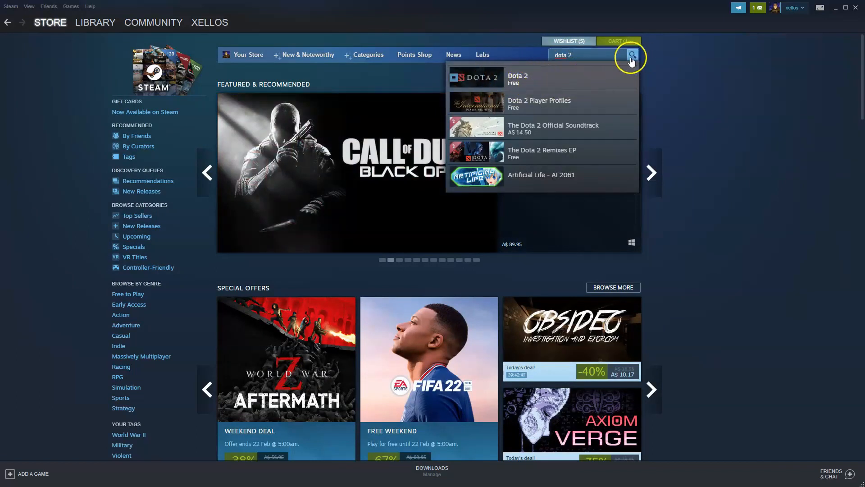
click(632, 55)
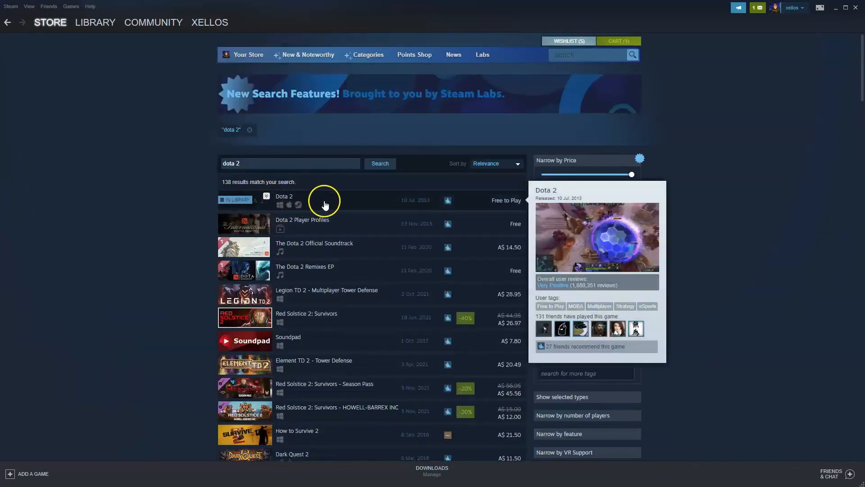
- From the results, reach Dota 2's store page and hit Play Game, starting its download
click(284, 200)
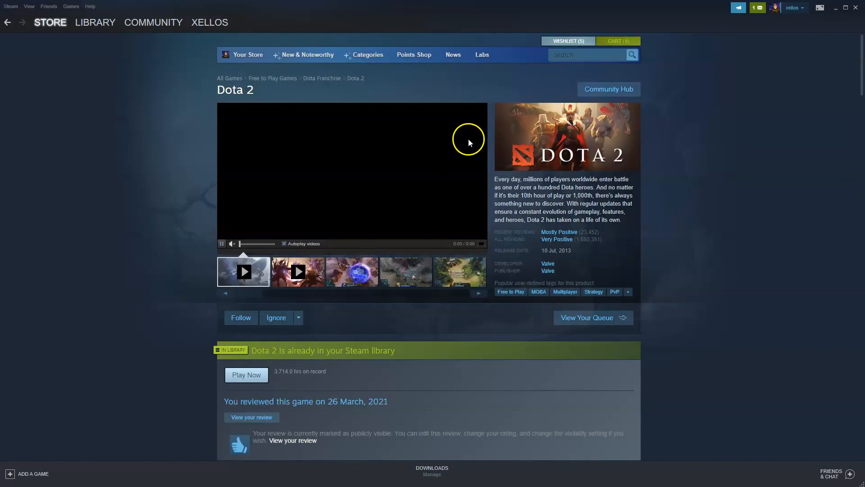
scroll(down, 3)
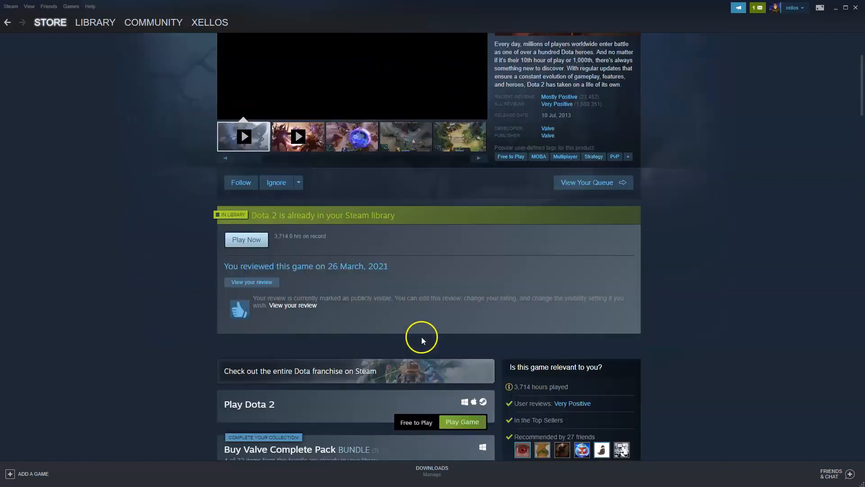
scroll(down, 3)
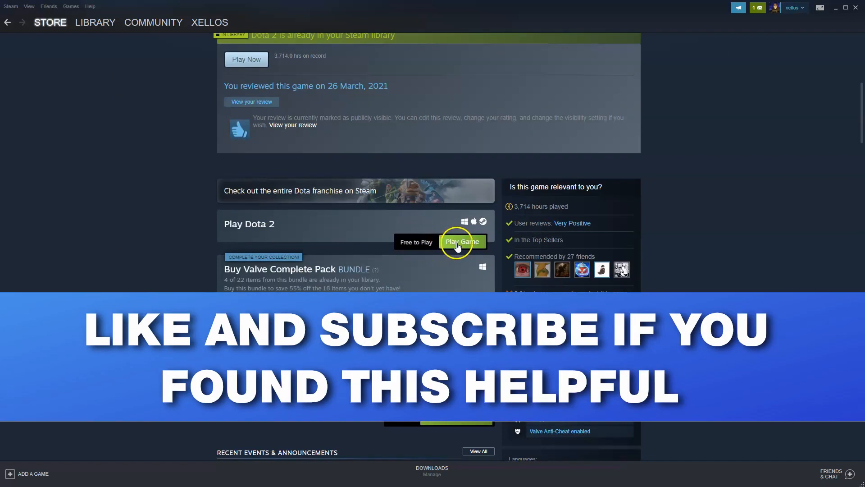
click(462, 242)
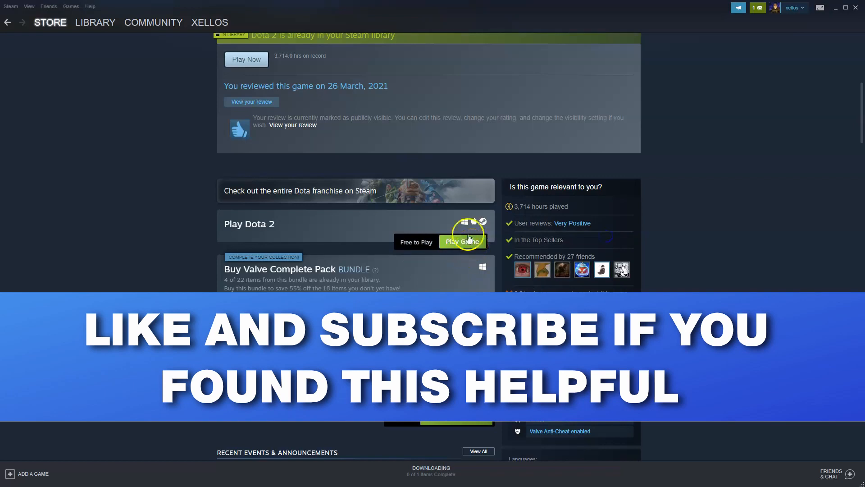
- Switch to the Library home view showing Dota 2 downloading among installed games
click(95, 21)
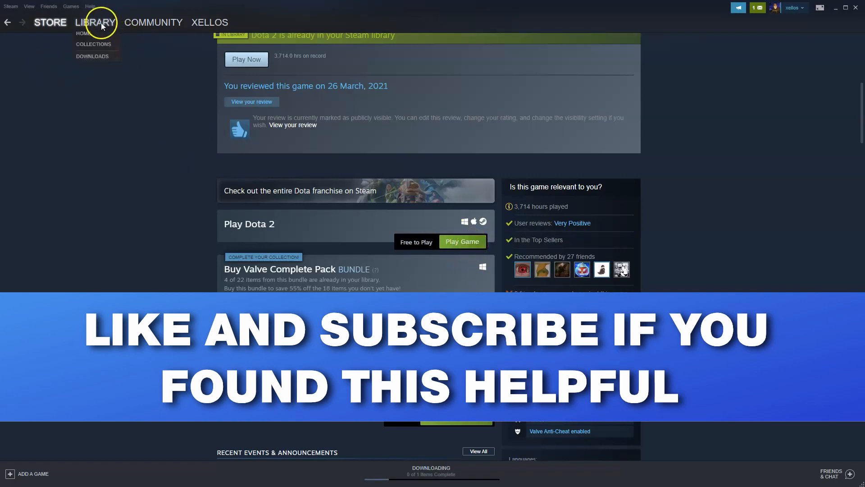
click(94, 22)
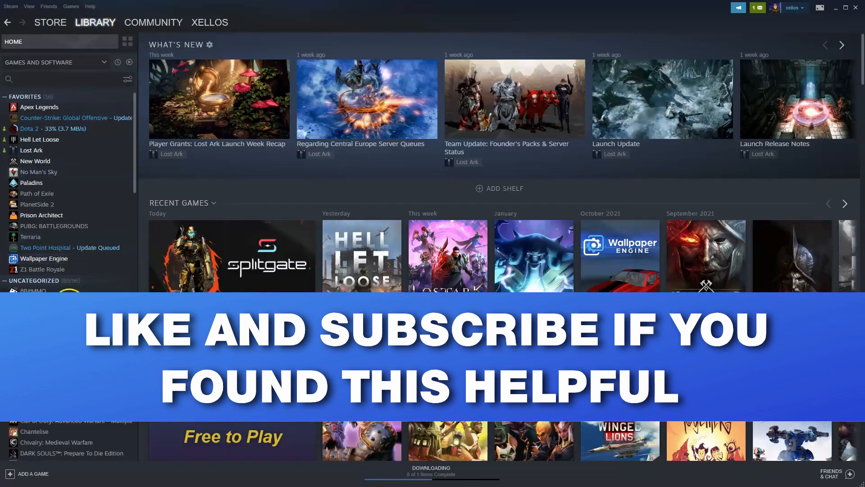
scroll(down, 3)
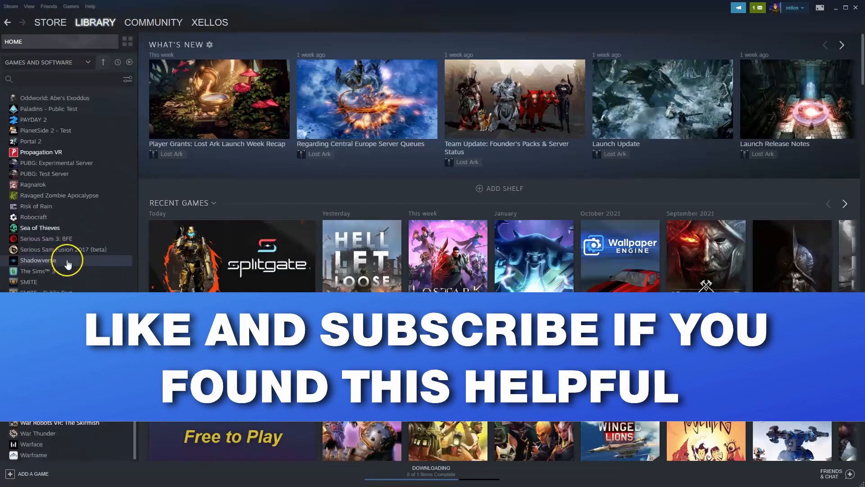